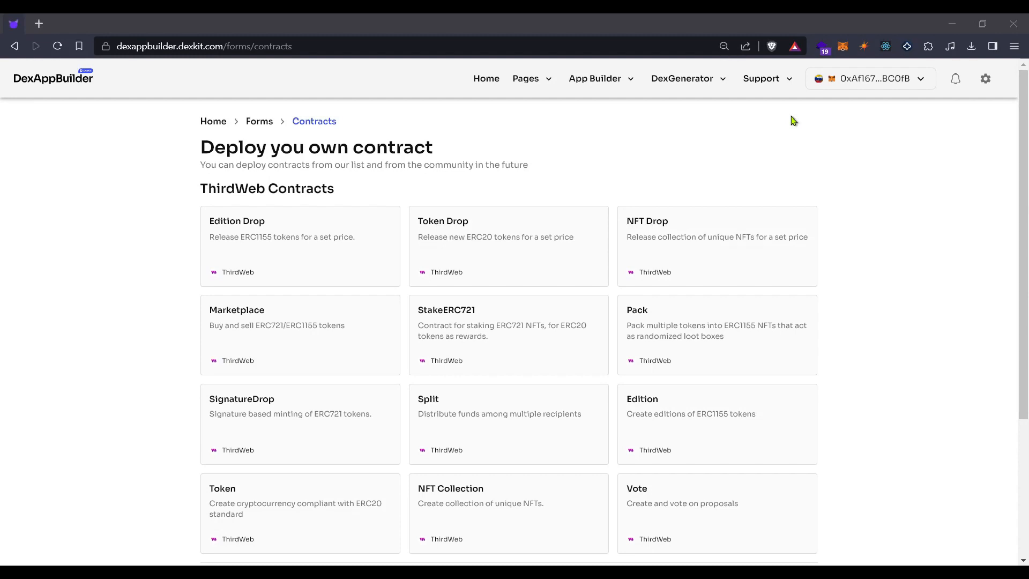
mouse_move(785, 156)
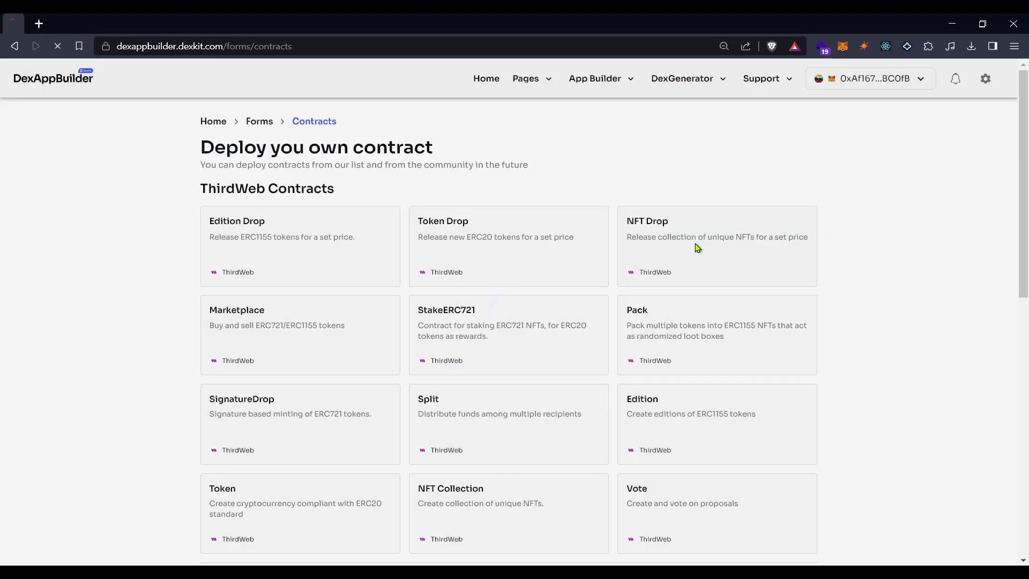
- Choose the NFT Drop contract card to bring up its deployment form on Mumbai
click(717, 246)
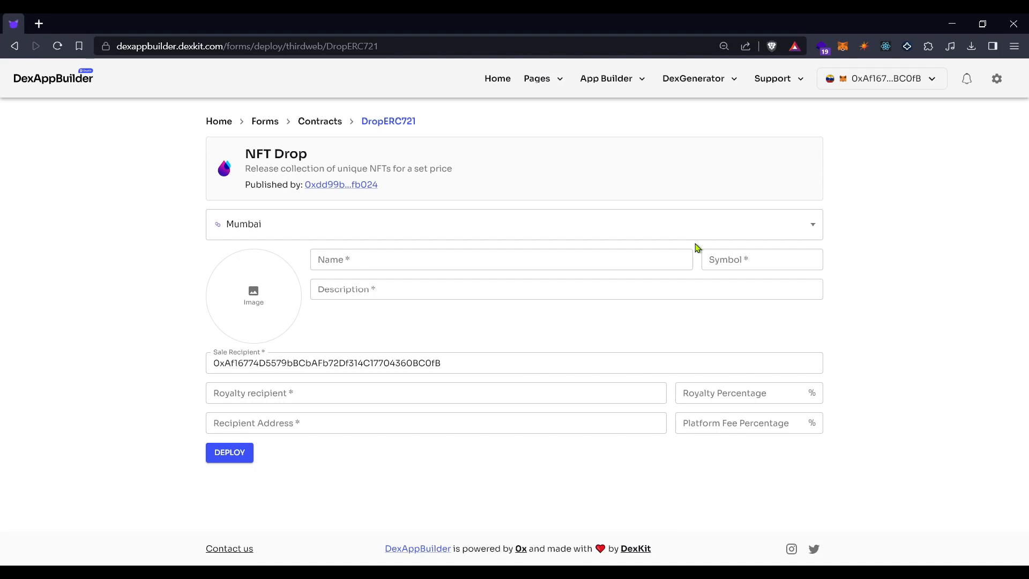
mouse_move(250, 169)
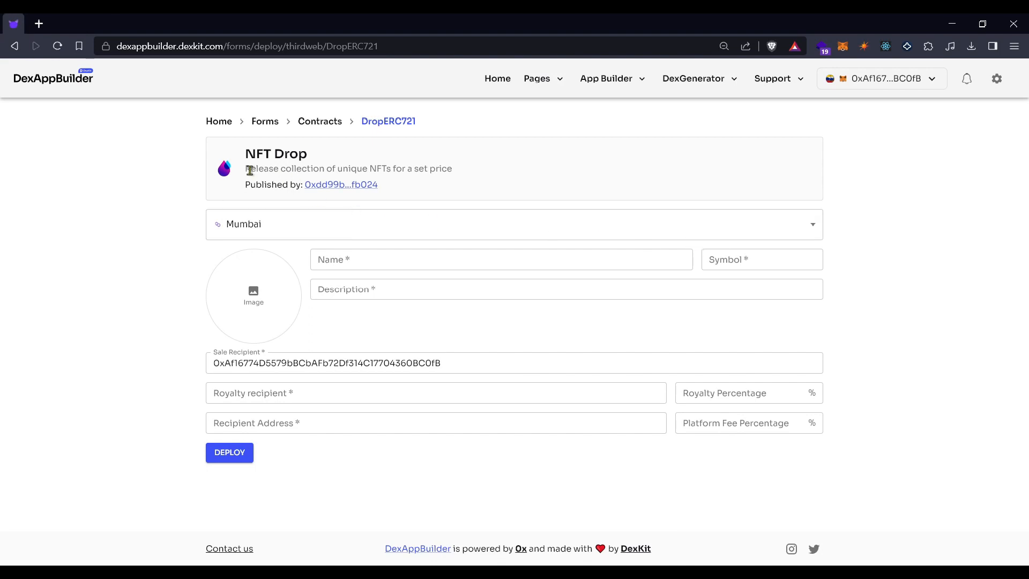
double_click(279, 169)
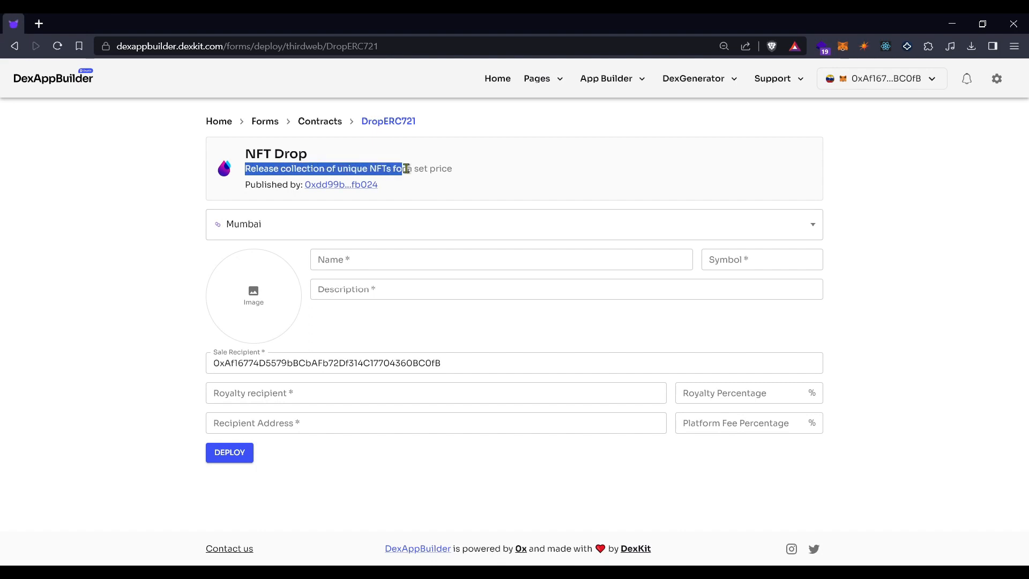
click(460, 168)
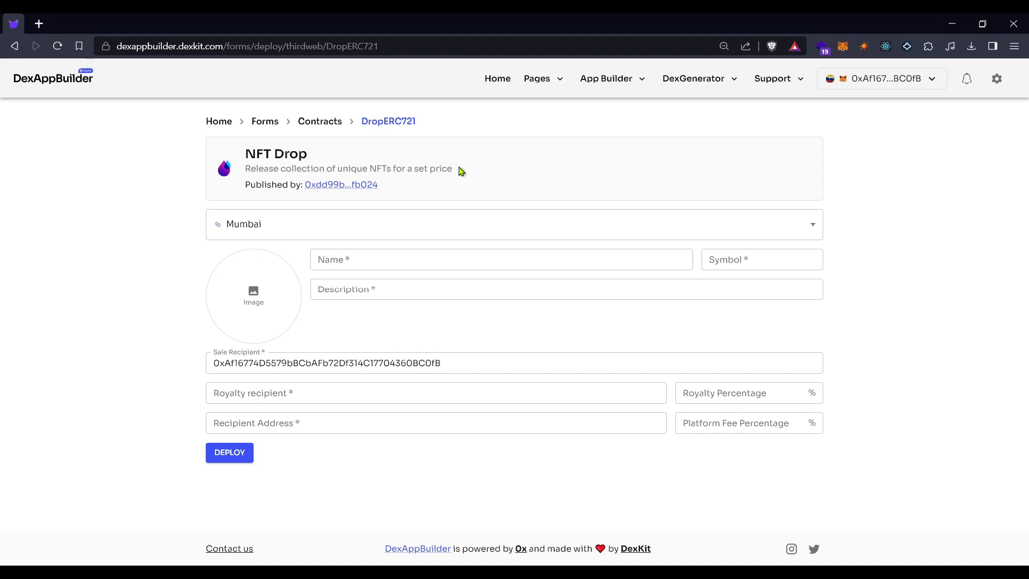
mouse_move(935, 87)
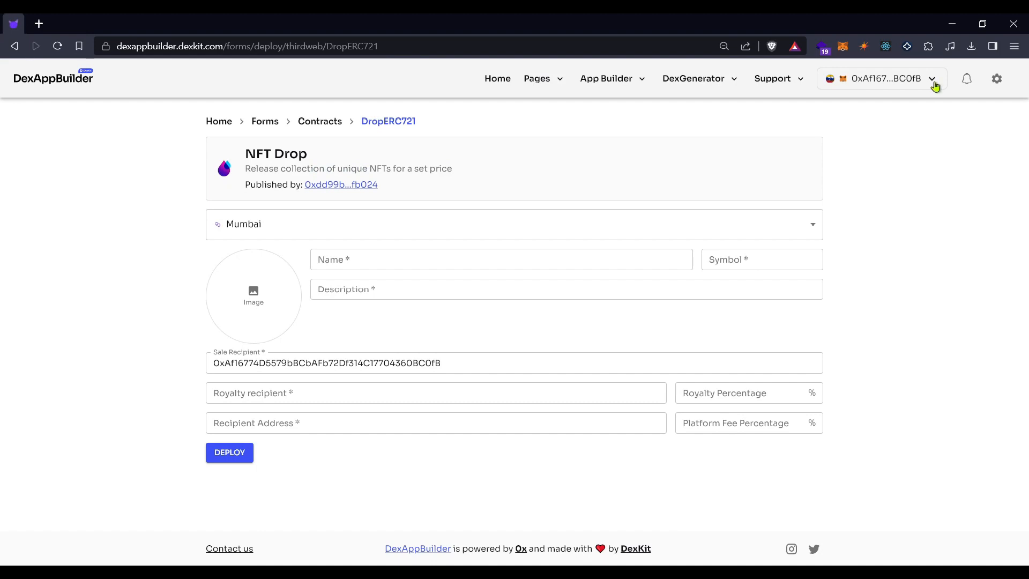
mouse_move(928, 84)
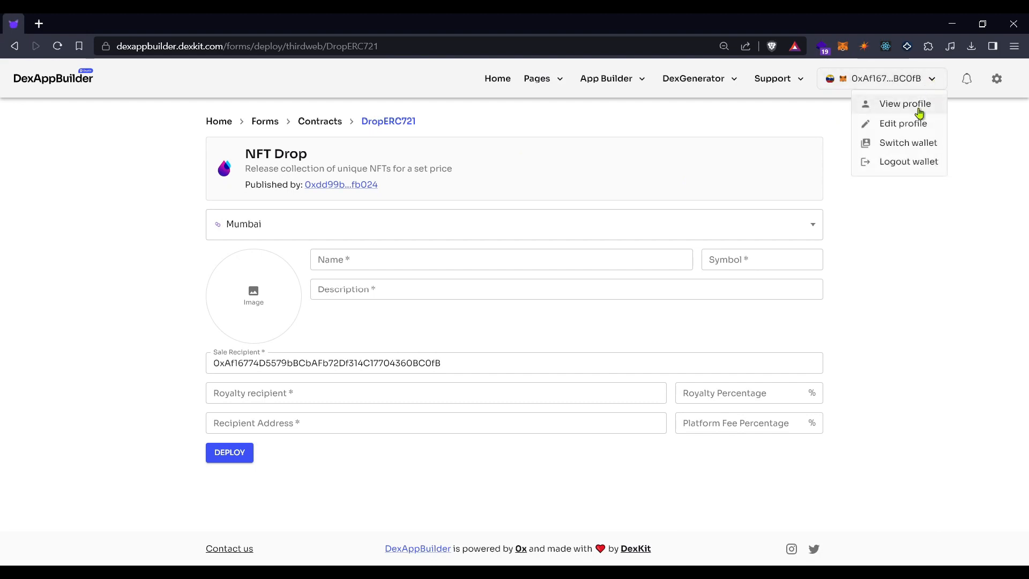
- Log the wallet out and reconnect it through MetaMask
click(908, 162)
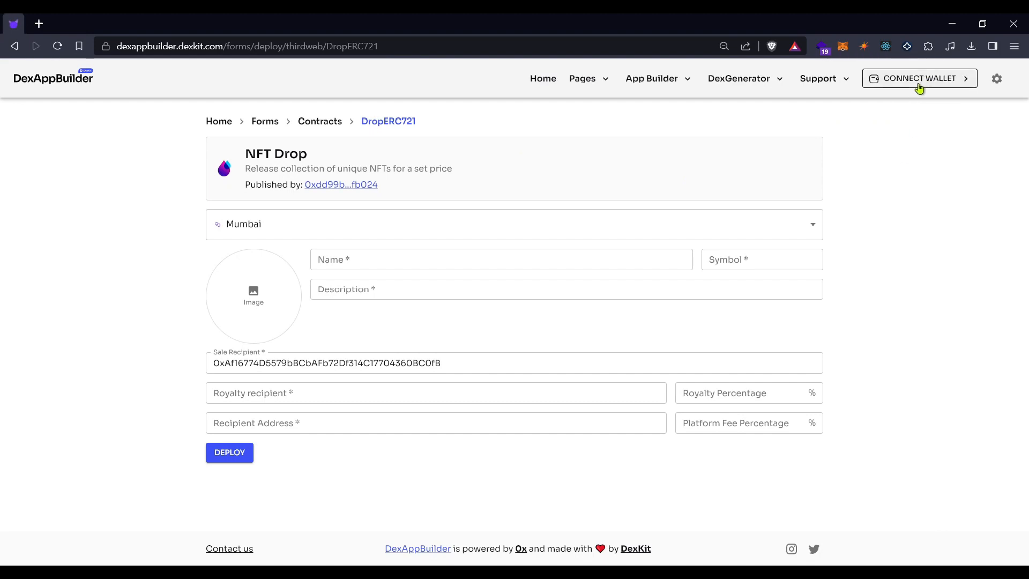
click(919, 78)
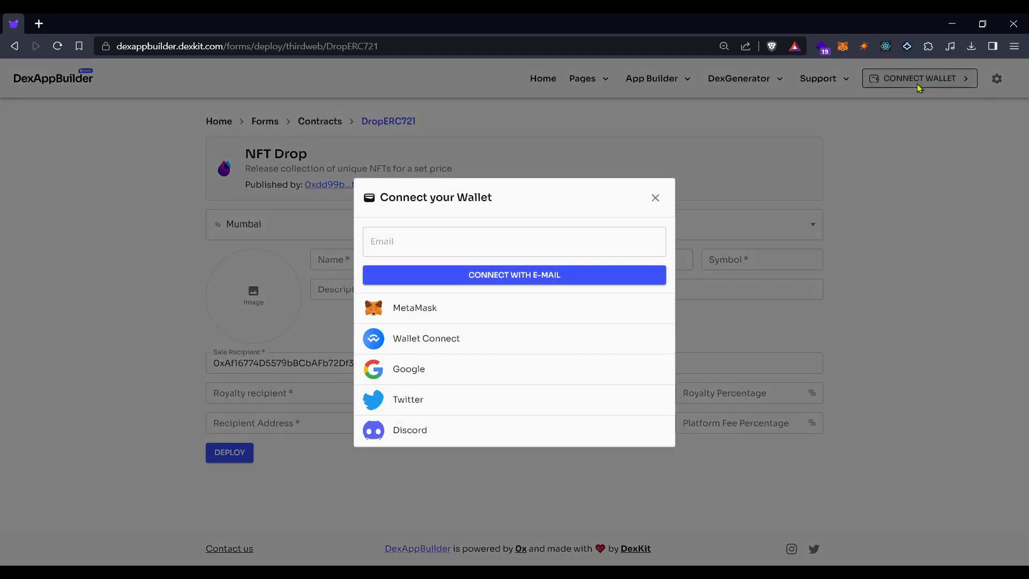
mouse_move(399, 376)
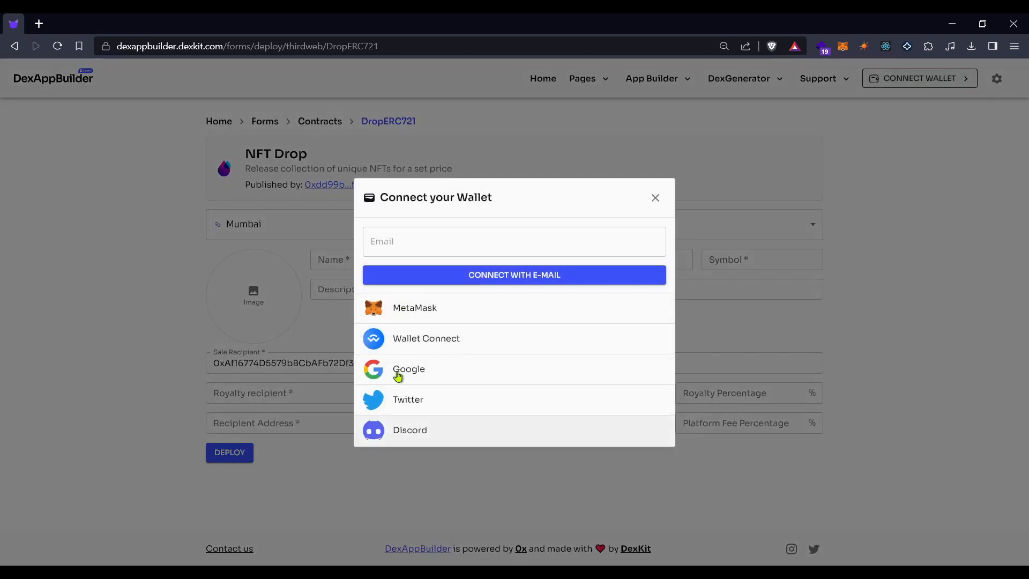
mouse_move(410, 311)
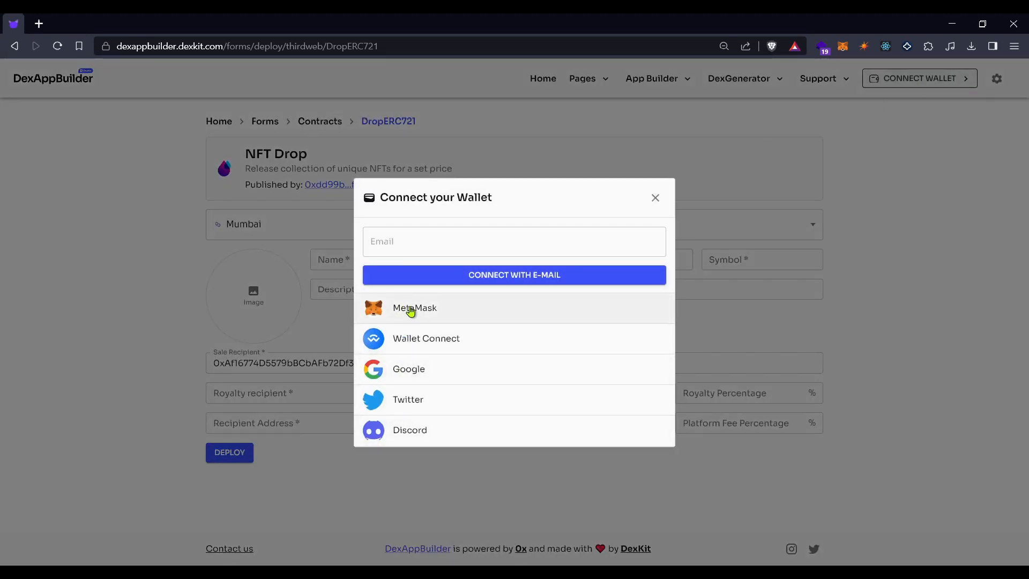
click(414, 308)
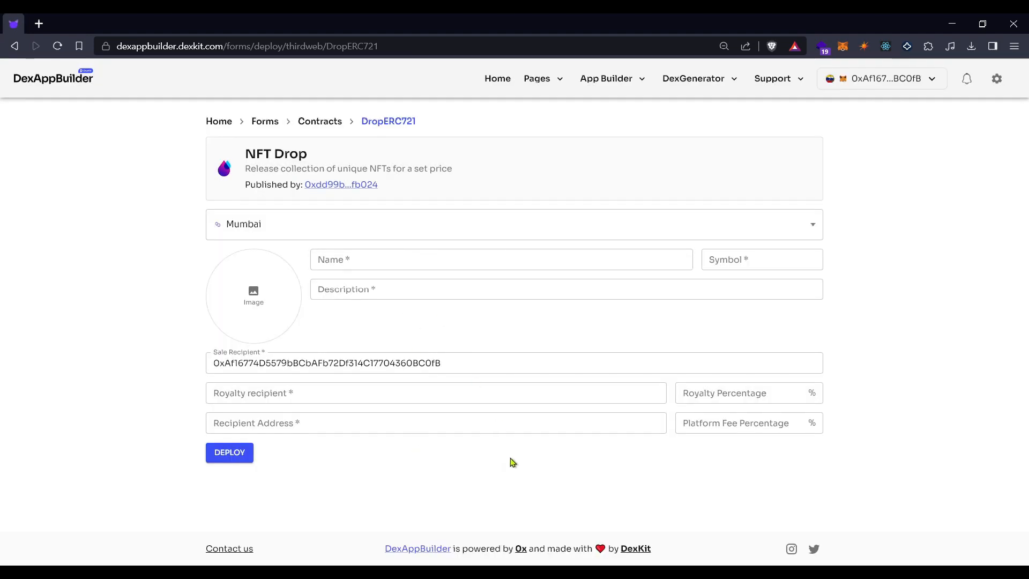
- Name the collection 'My Cool NFTs' with symbol 'MCN'
click(501, 258)
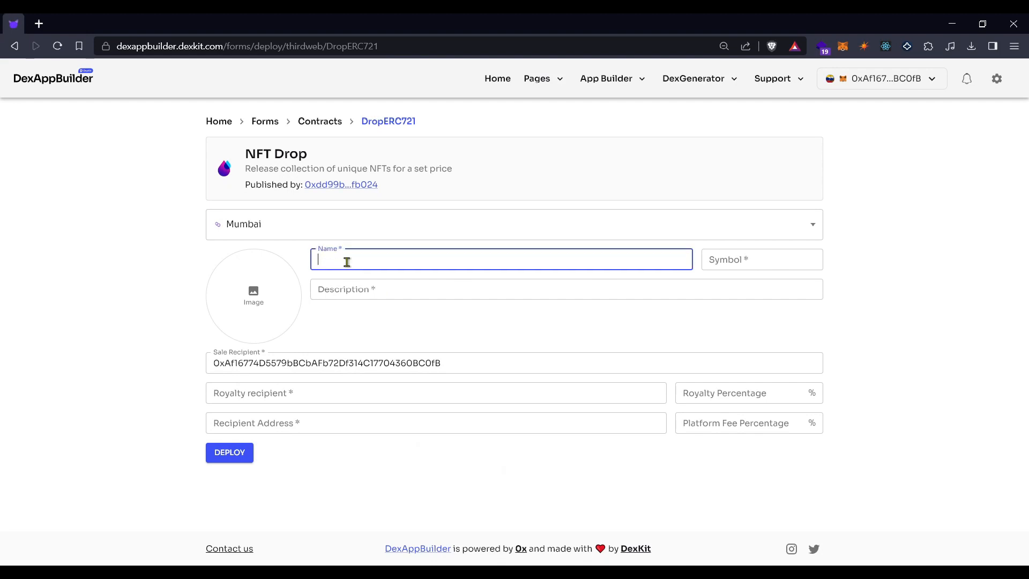
text(My Coll)
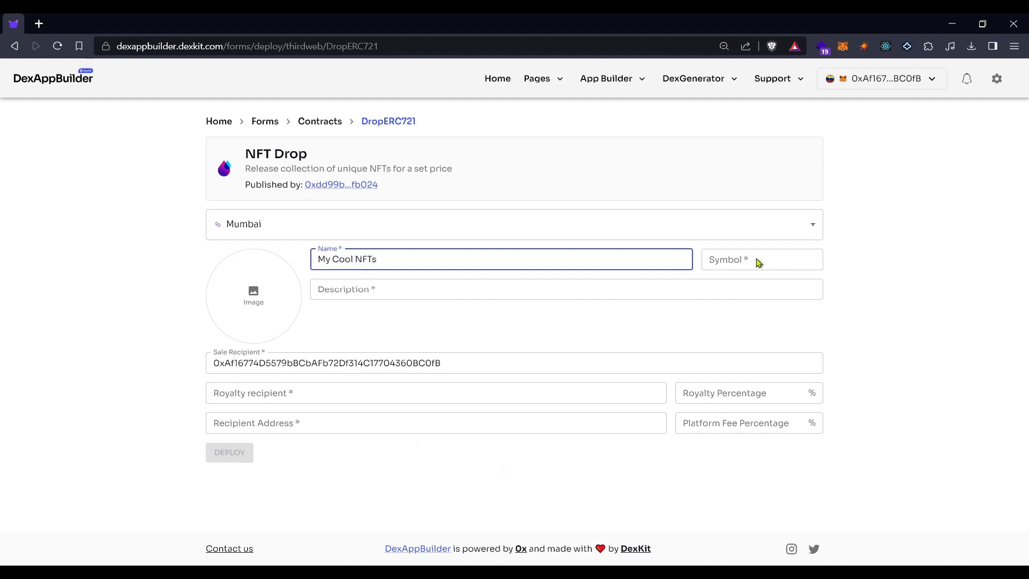
text(MCN)
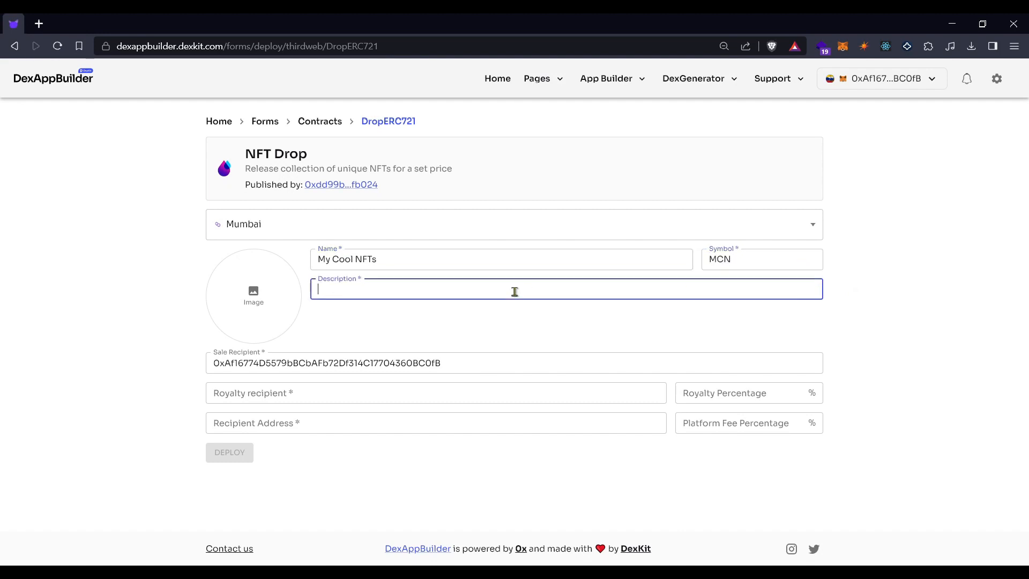
- Describe it as 'This is my first NFT collection. It will be cheap and deployed on testnet.'
text(This is my)
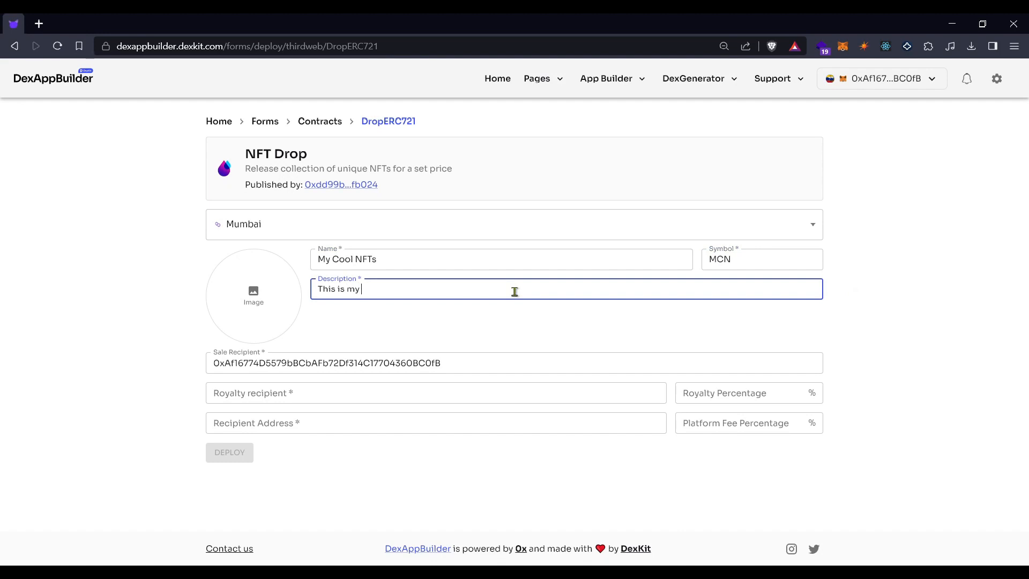
text(first NFT c)
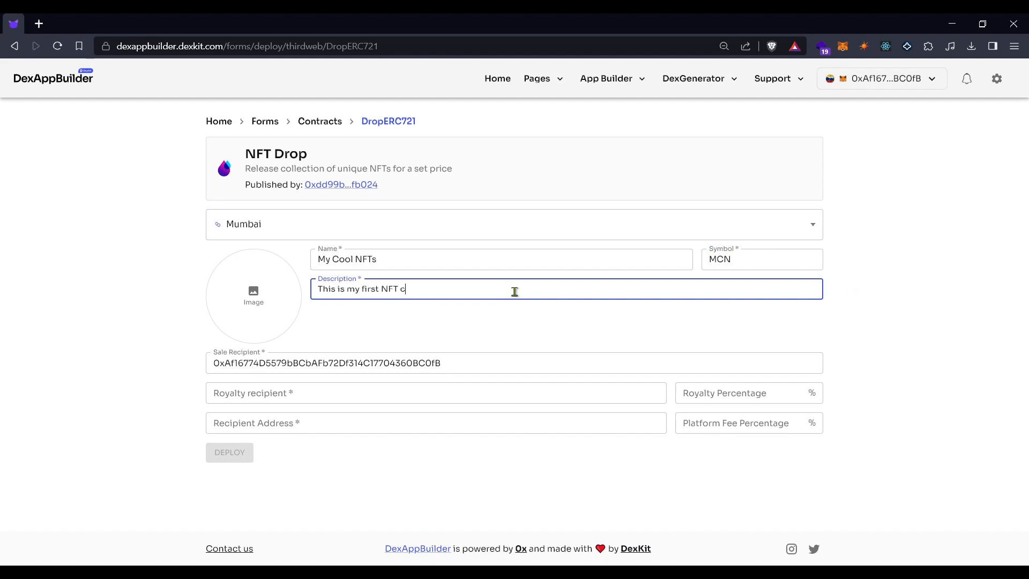
text(ollection)
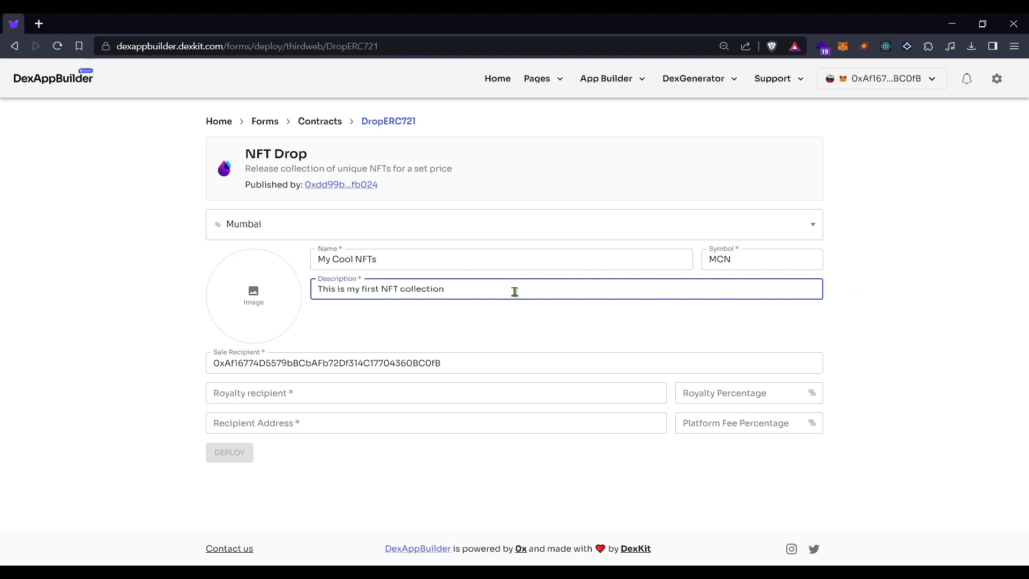
text(. It will)
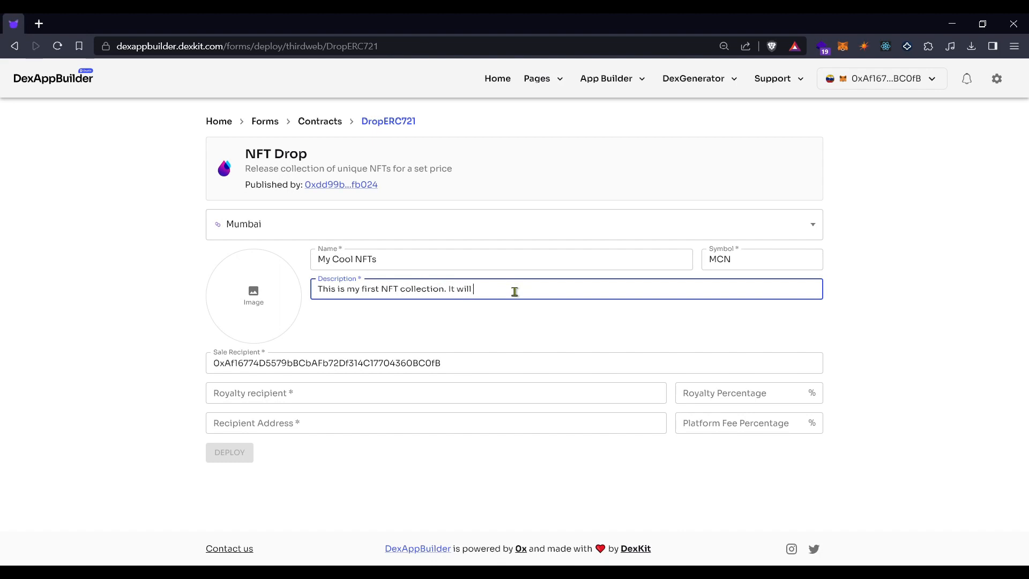
text(be cheap and)
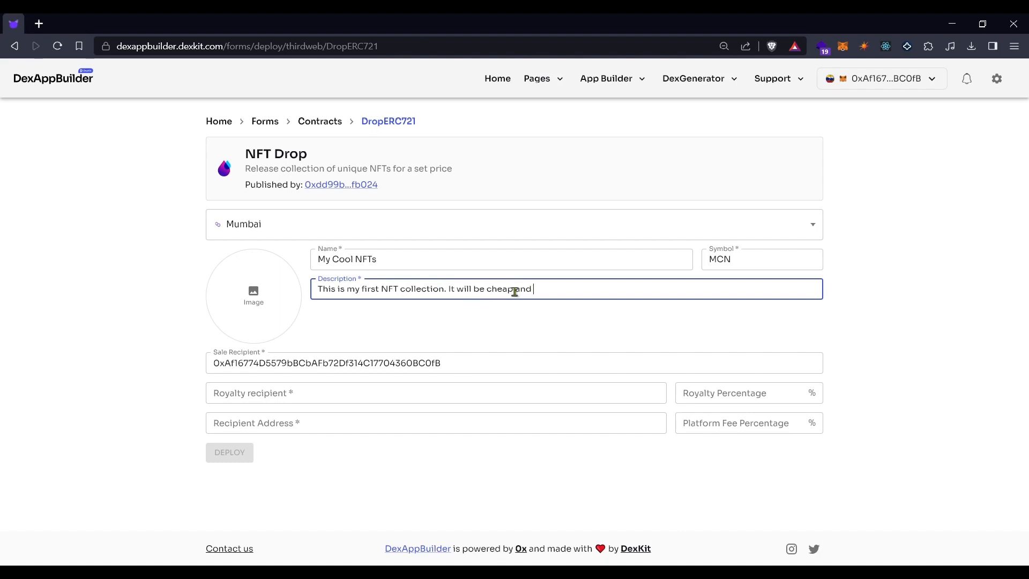
text(deployed)
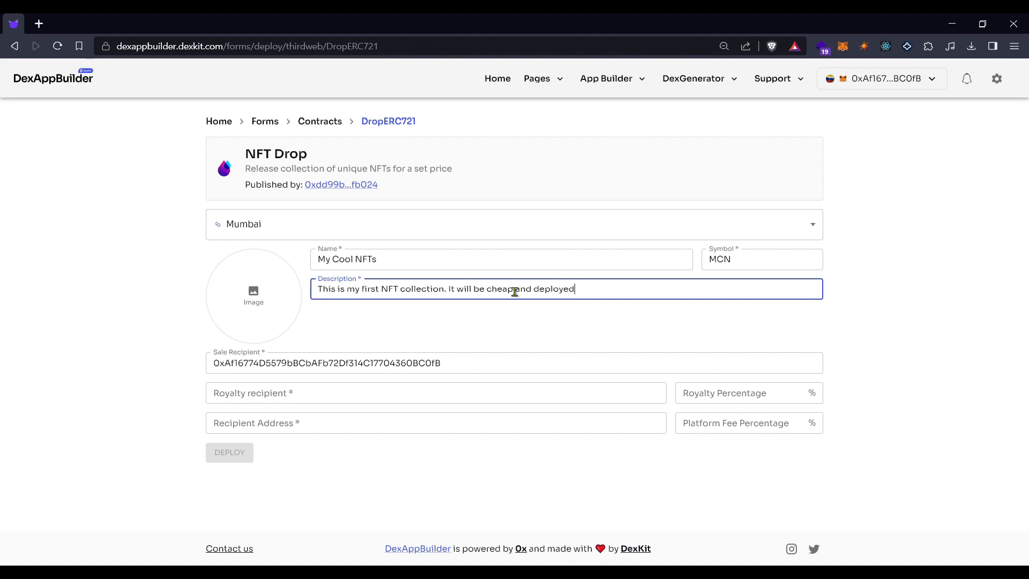
text(on testnet.)
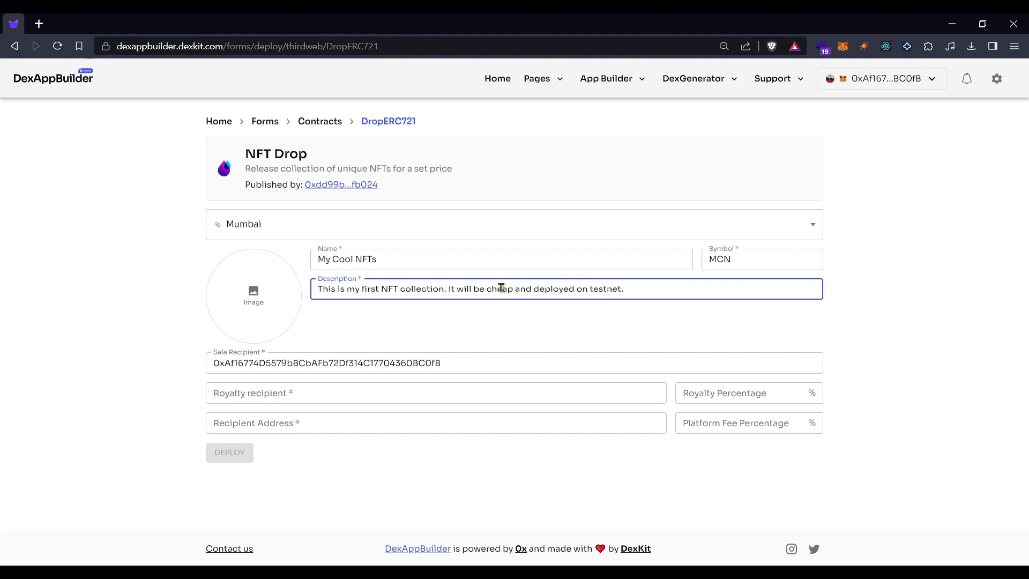
triple_click(347, 259)
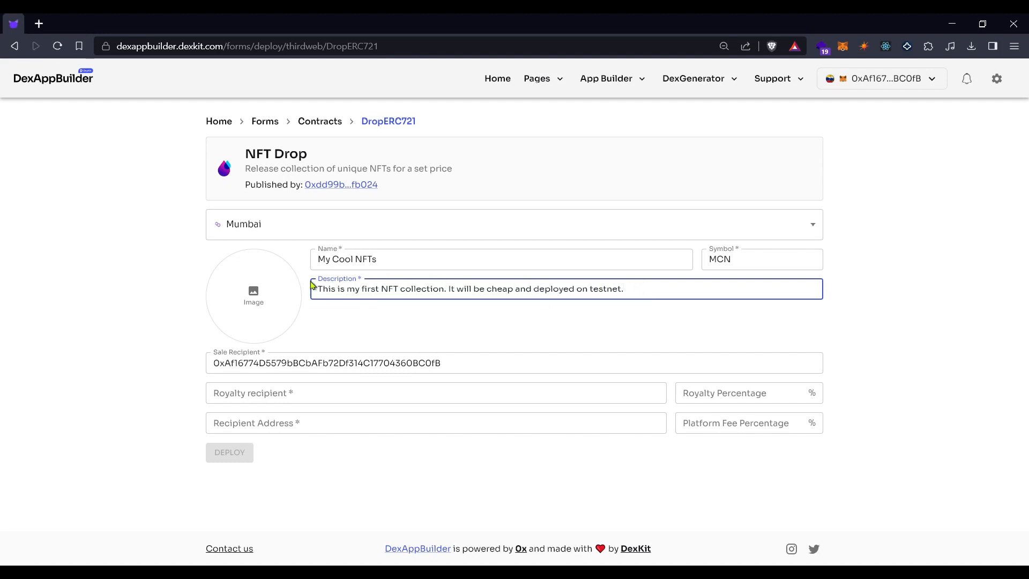
- Choose the stacked CDs photo from the IPFS file library as the collection image
click(253, 296)
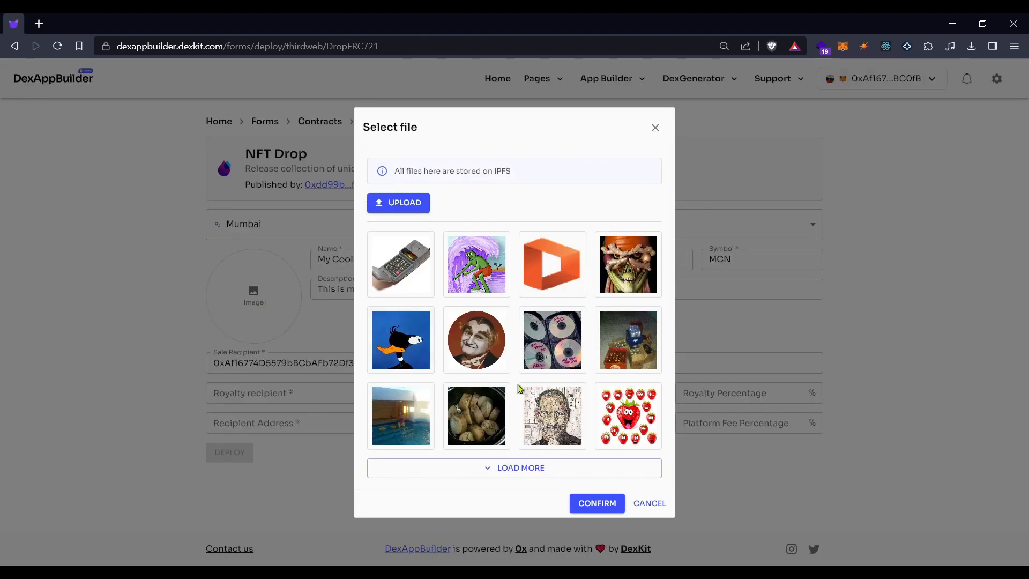
mouse_move(499, 331)
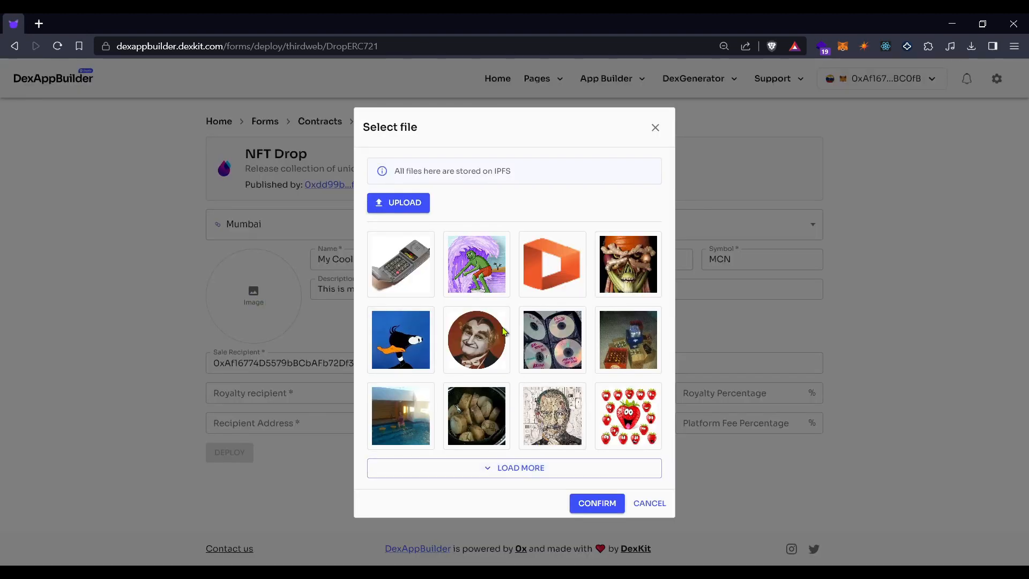
click(552, 339)
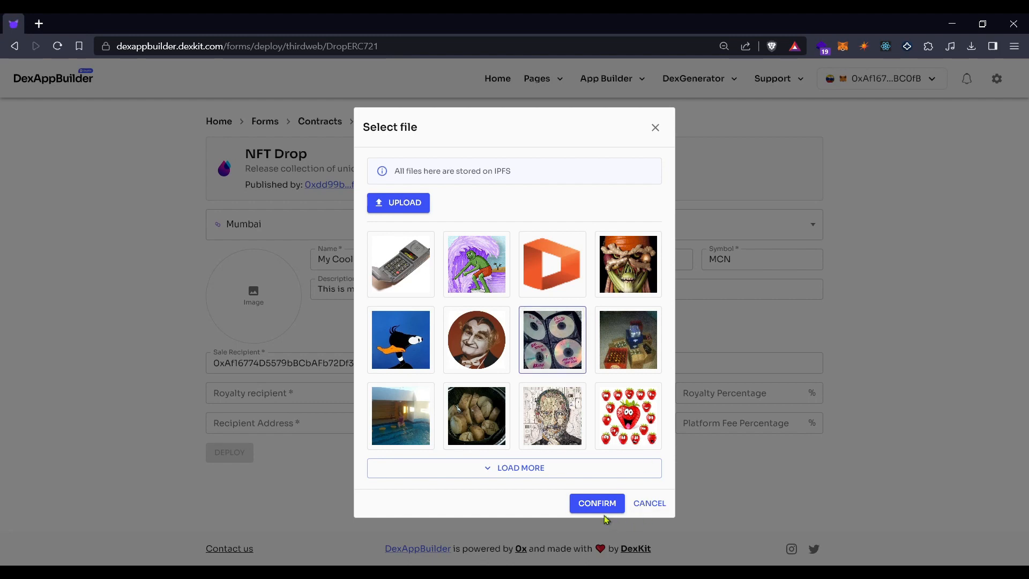
click(596, 504)
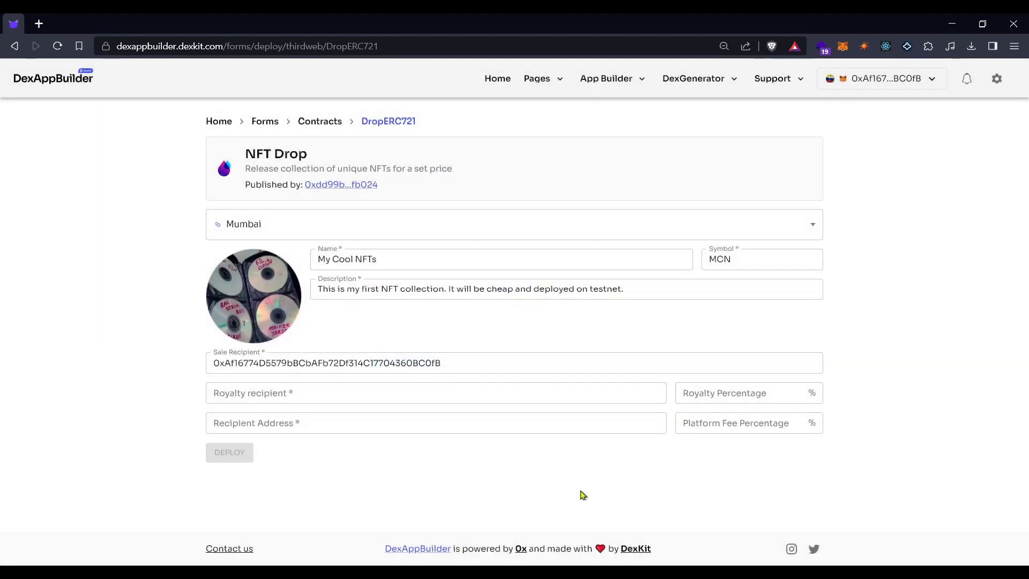
mouse_move(218, 352)
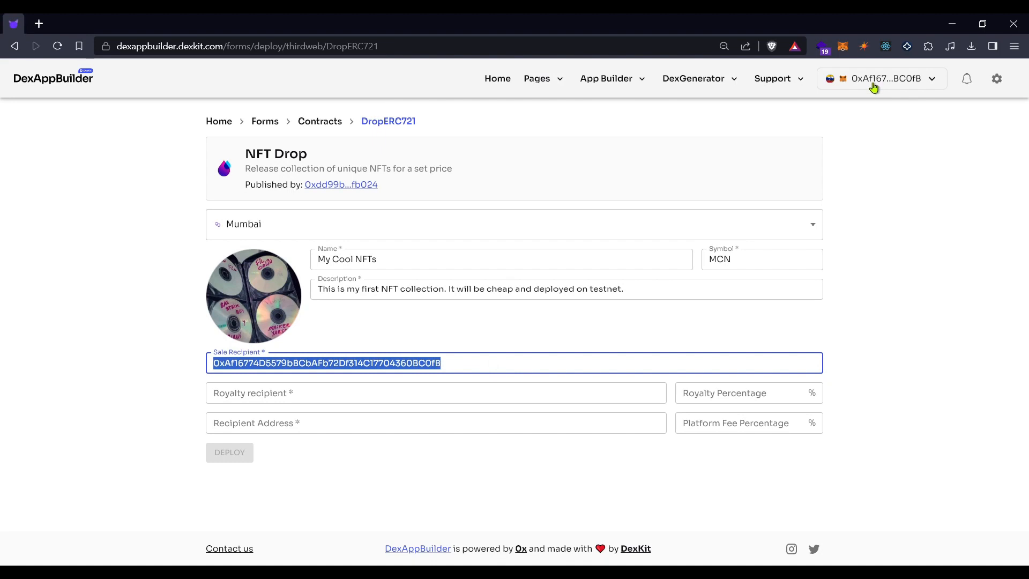
- Keep the prefilled wallet address as sale recipient and move to the royalty recipient field
click(484, 362)
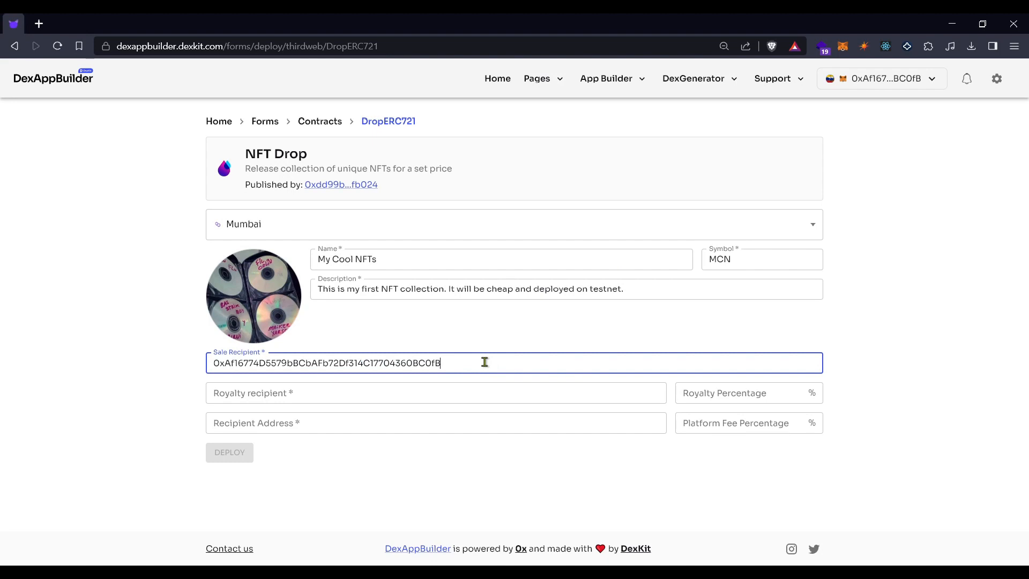
mouse_move(490, 355)
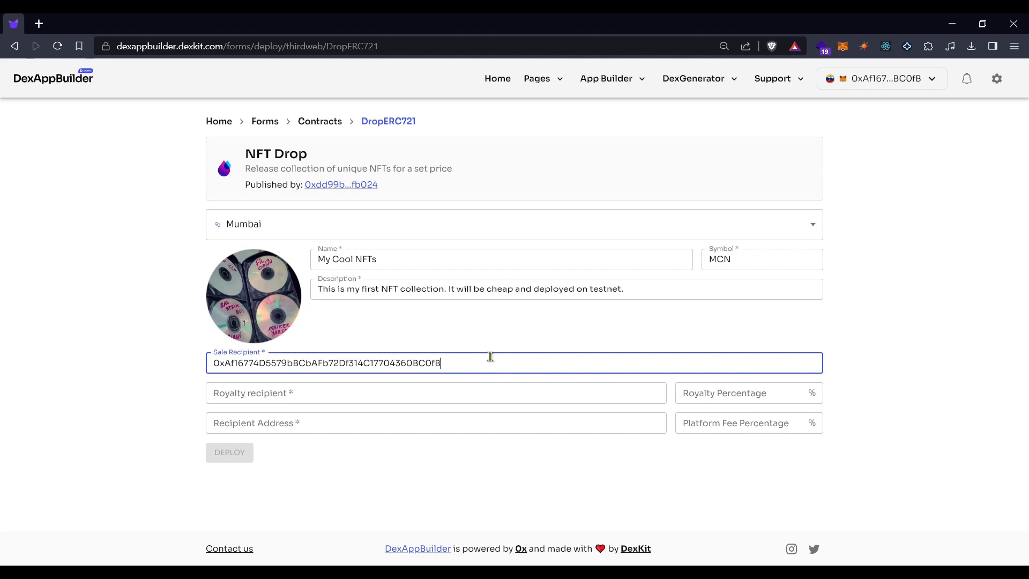
mouse_move(508, 359)
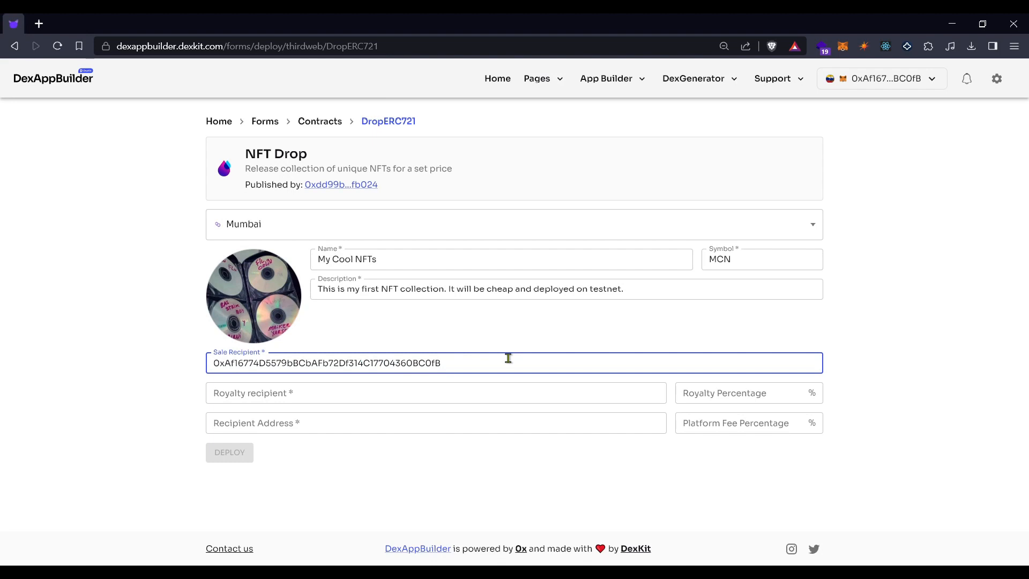
click(435, 392)
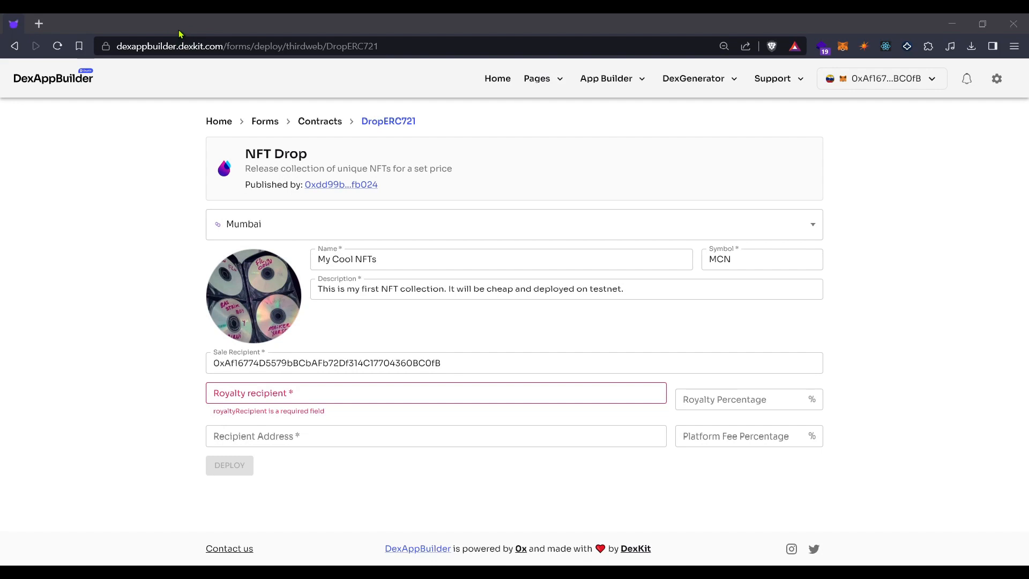
- Enter the royalty recipient with 5% royalty and fee recipient 0xa4B2…A2e3 with a 1% platform fee
click(435, 393)
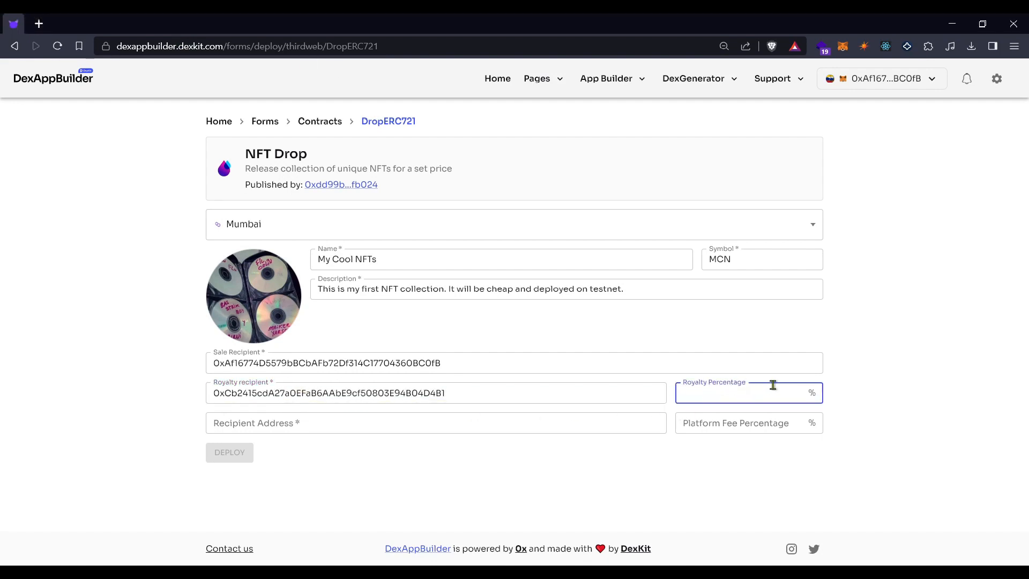
text(5)
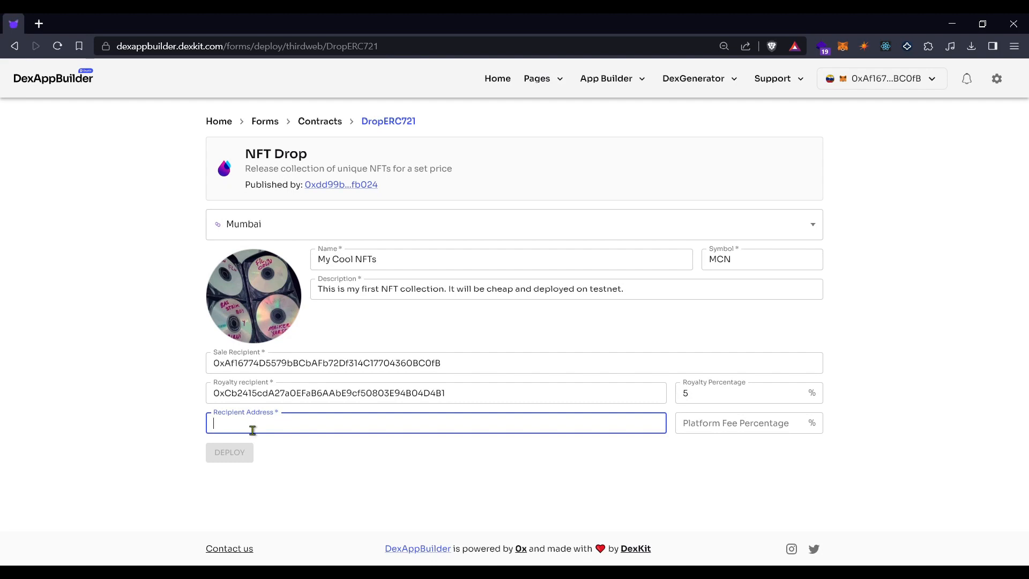
text(0xa4B2815B66ca21B681d2e1C25a9A54ced751A2e3)
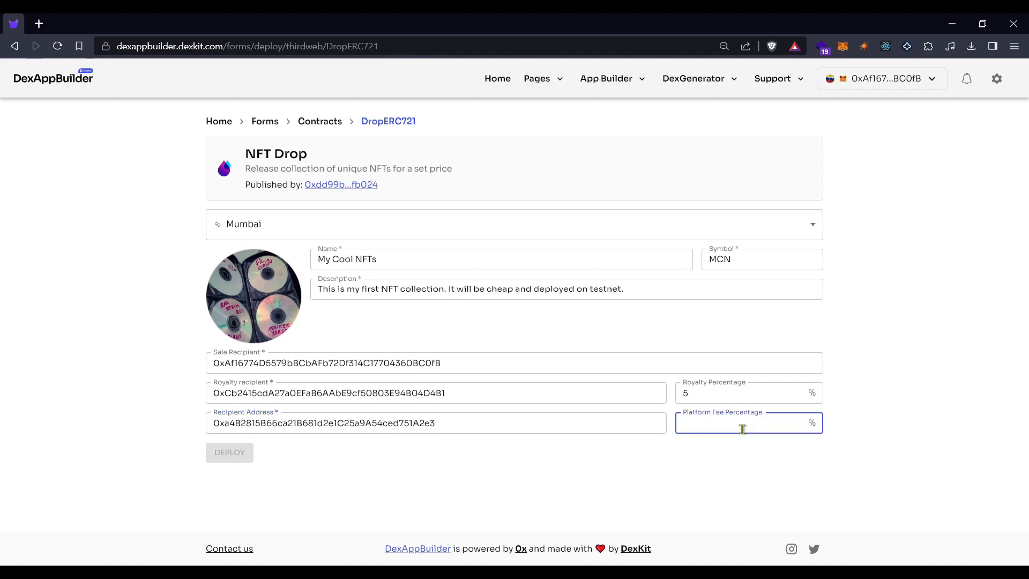
text(1)
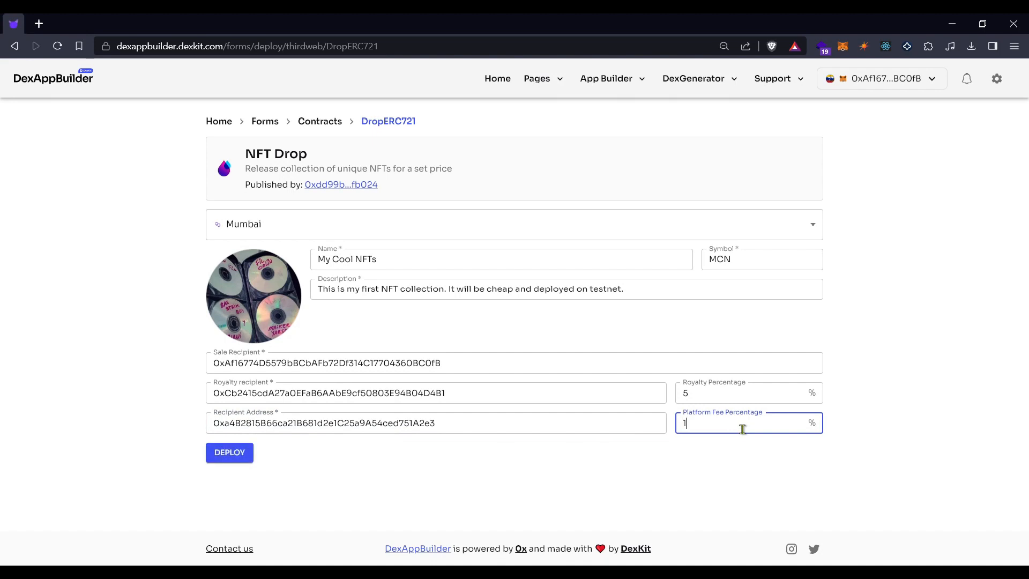
mouse_move(592, 511)
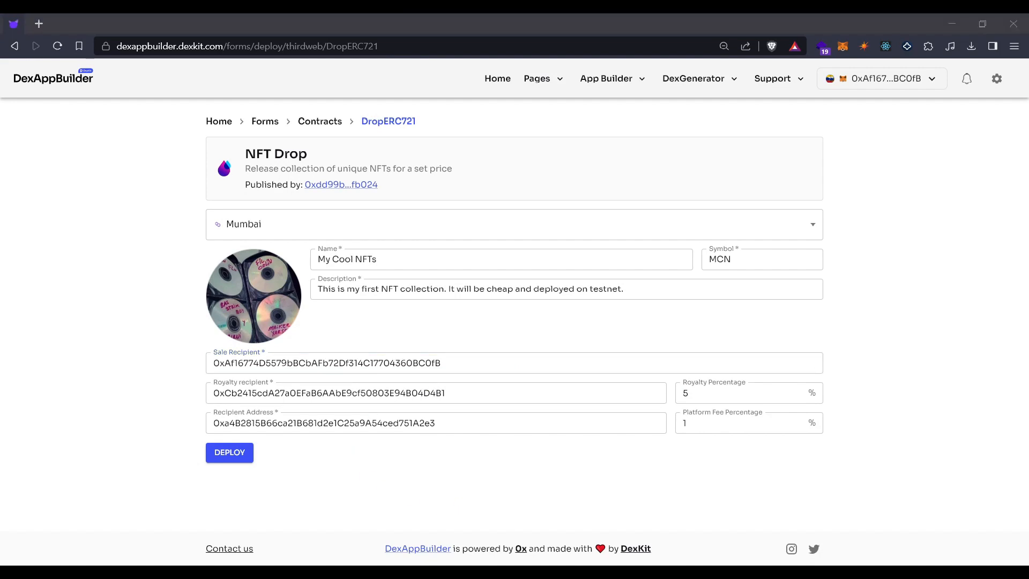
mouse_move(458, 332)
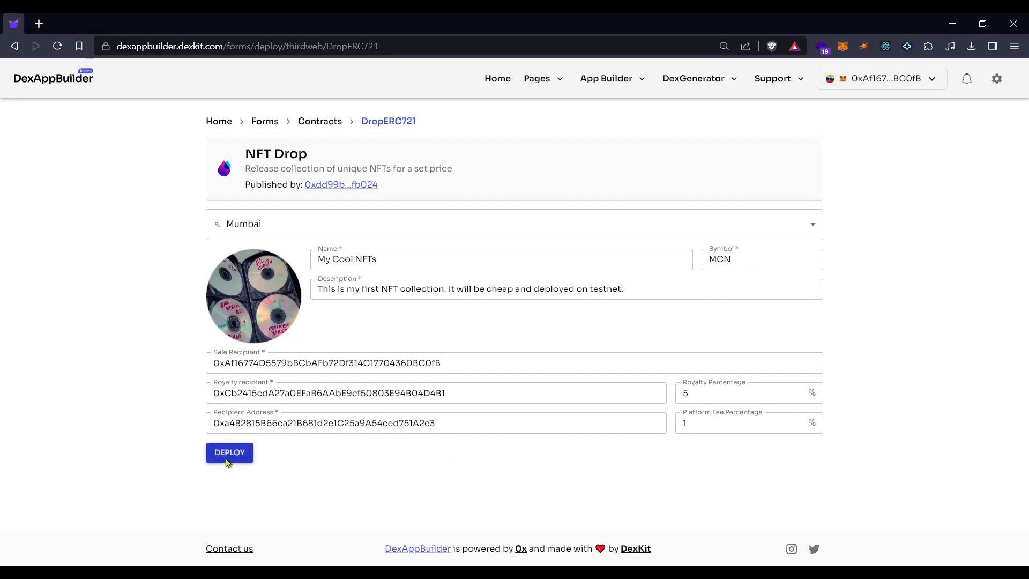
- Deploy the NFT Drop contract and await wallet confirmation
click(229, 452)
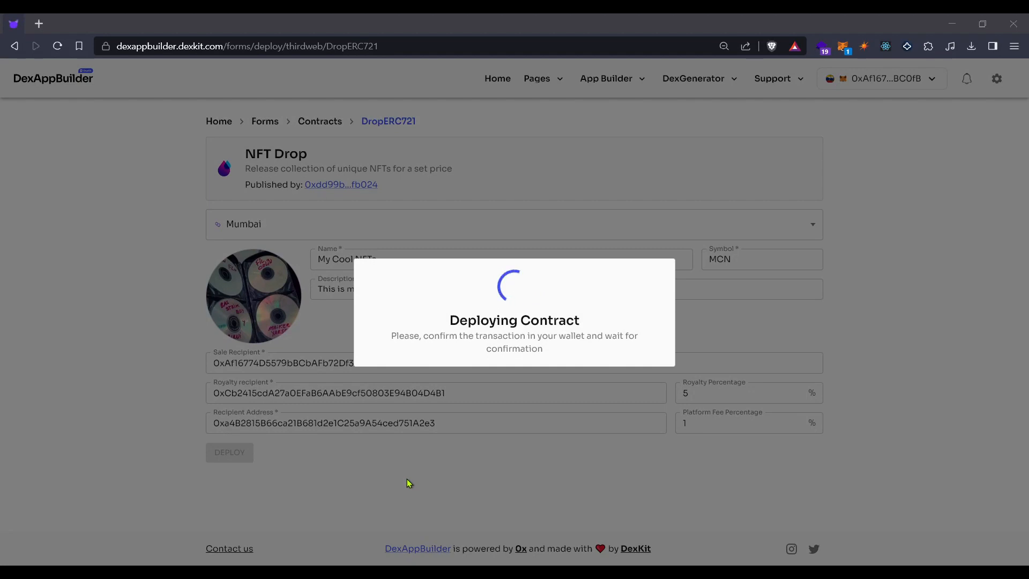
mouse_move(995, 421)
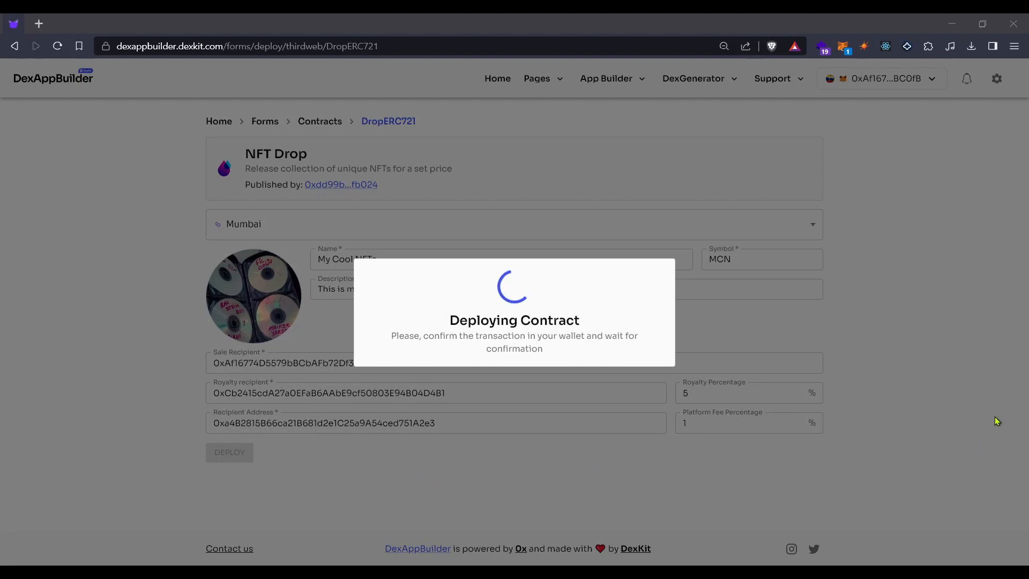